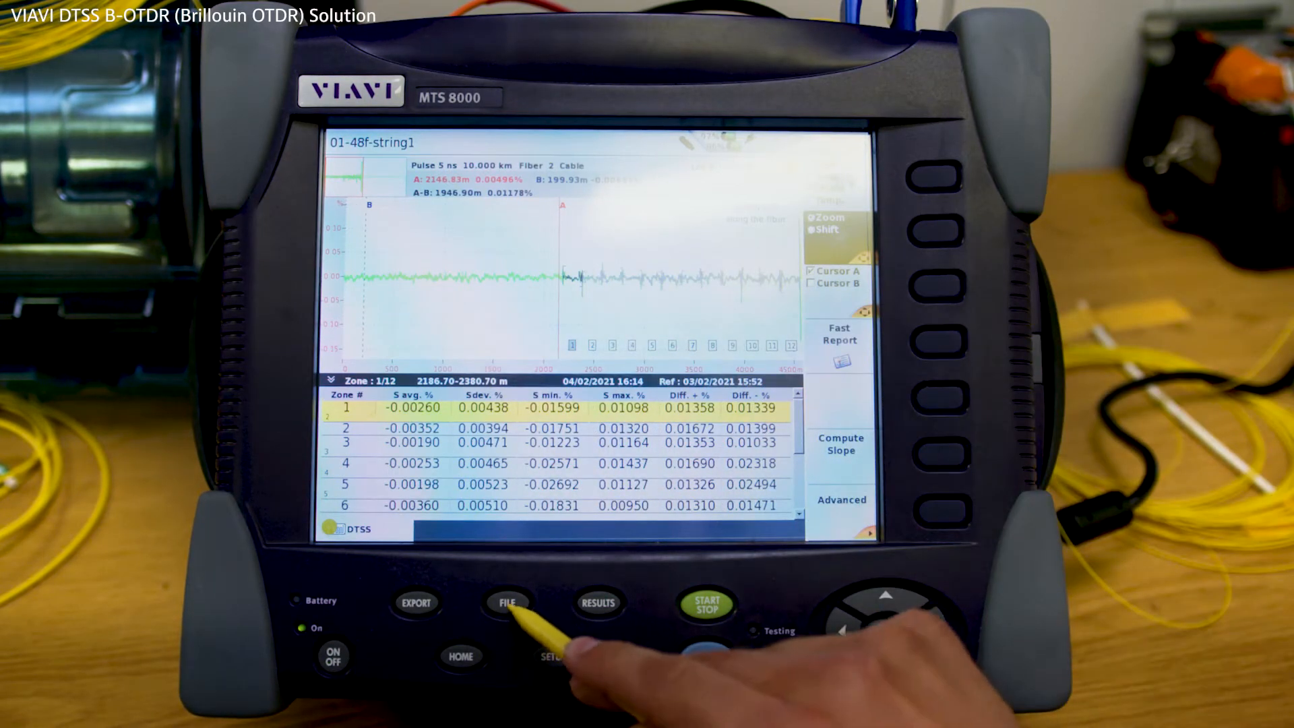
# Browse the USB clamp tests folder and select the 02-48f-load1 trace.
pyautogui.click(507, 603)
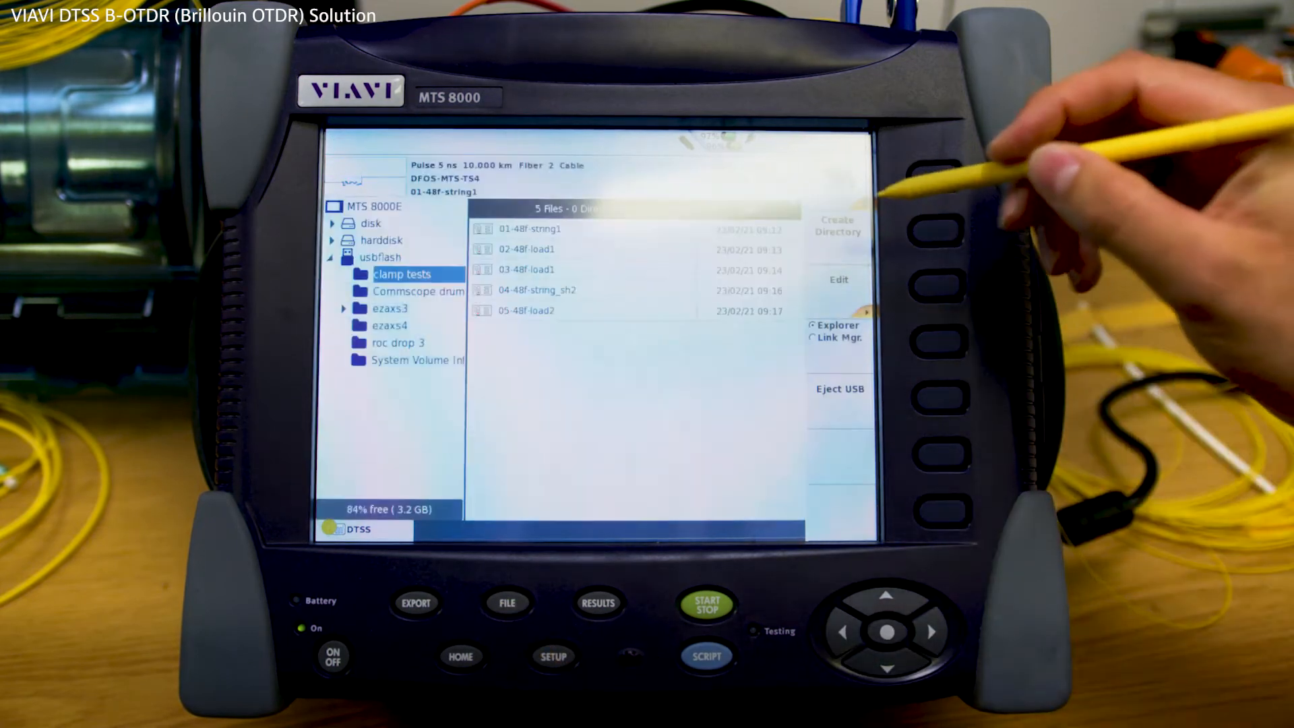
pyautogui.click(577, 249)
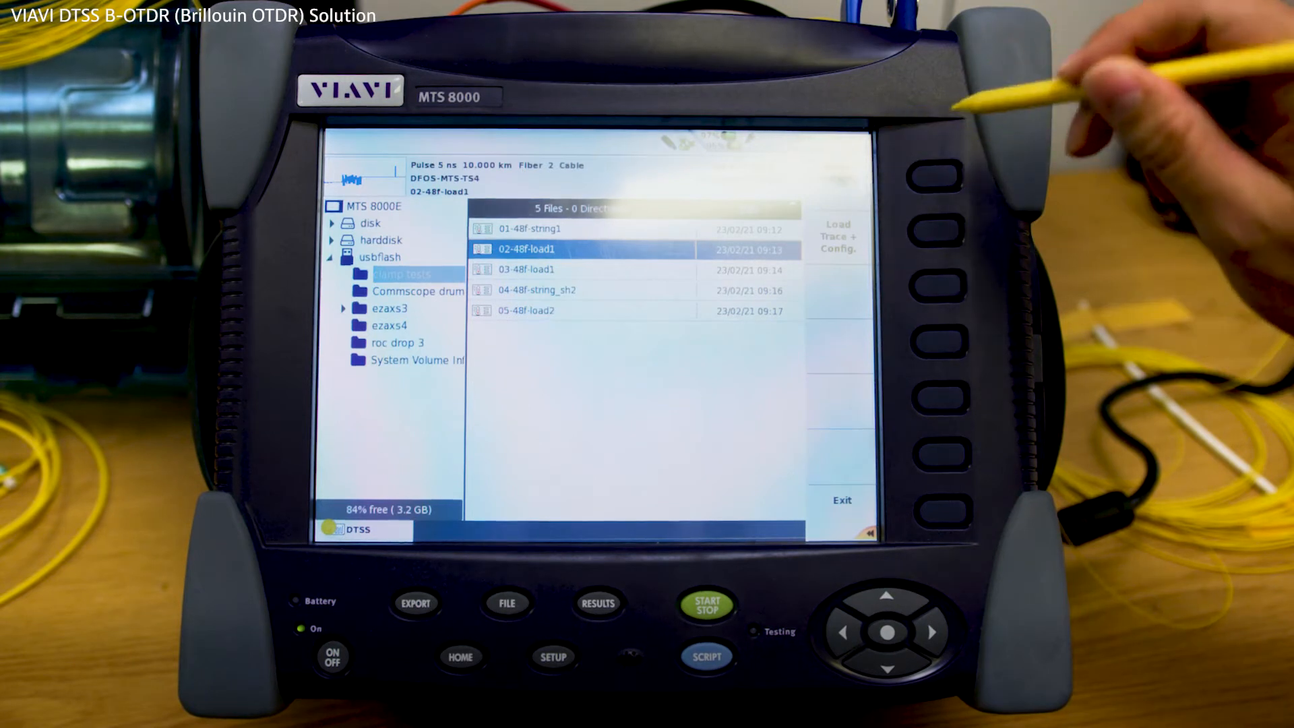
# Load 02-48f-load1 with its configuration via Load Trace + Config.
pyautogui.click(837, 235)
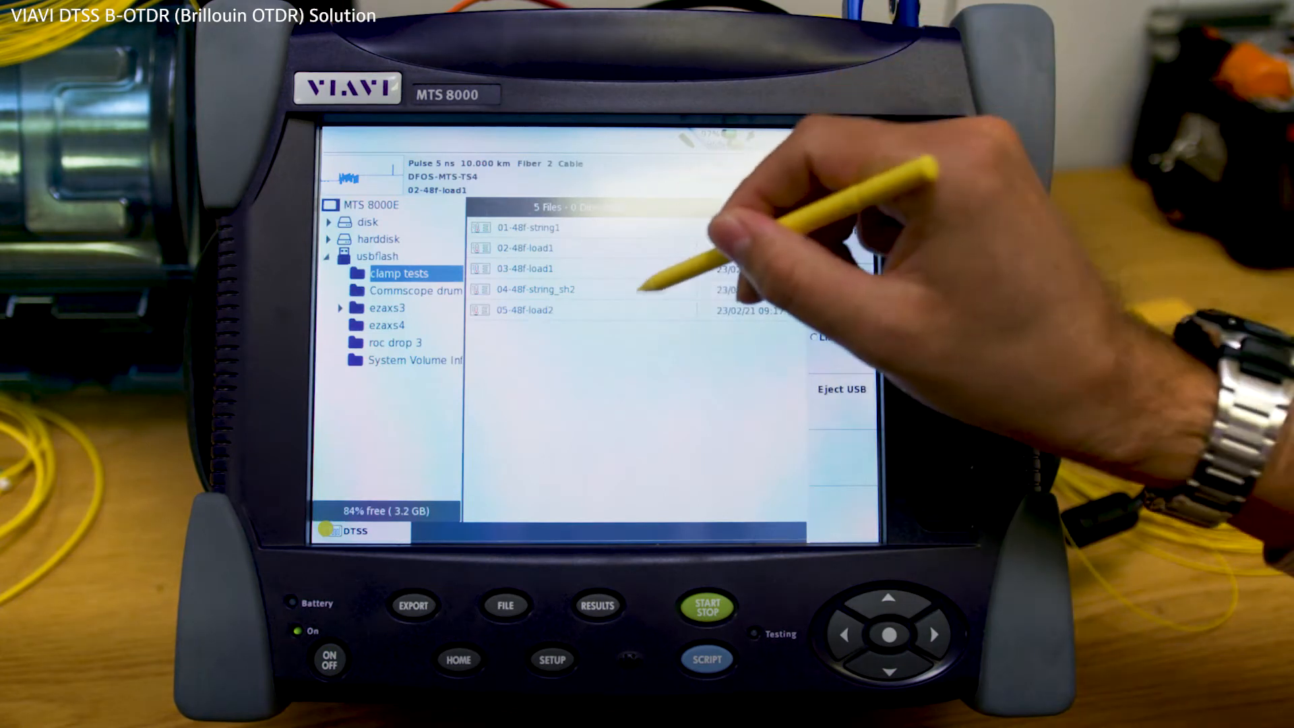
# Select 04-48f-string_sh2 and load it with its configuration.
pyautogui.click(534, 289)
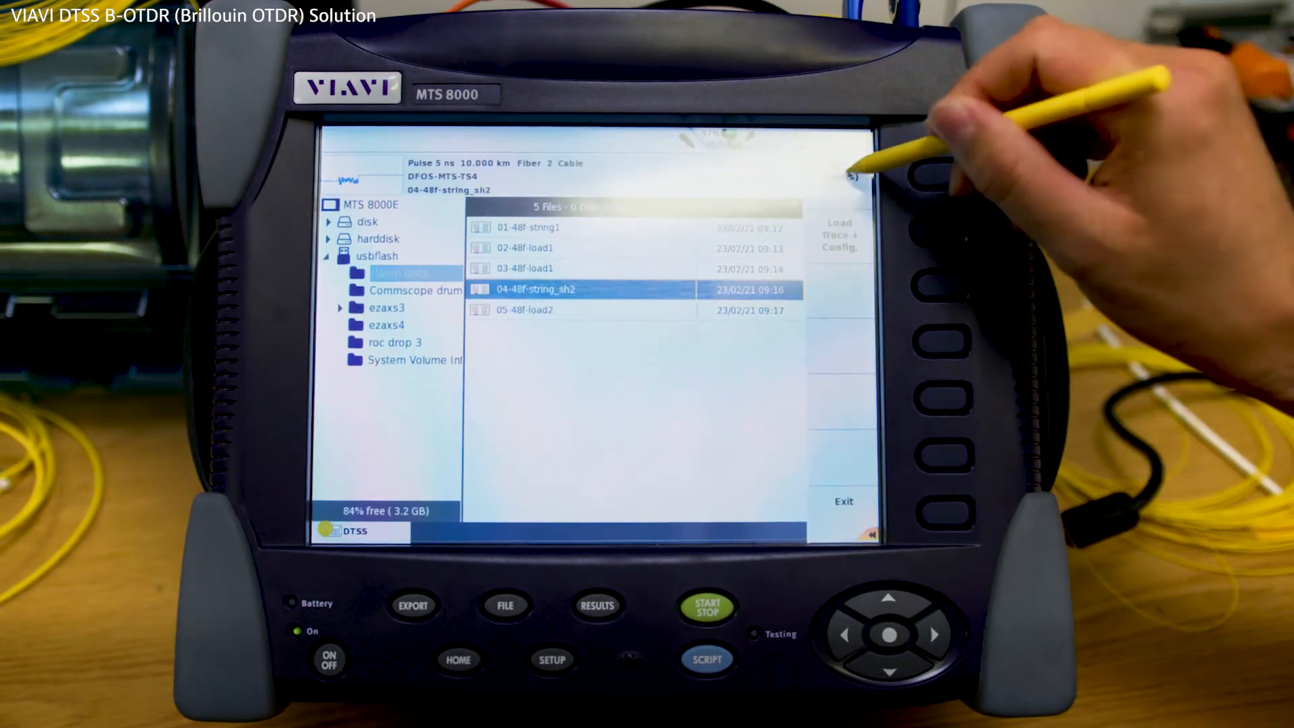
pyautogui.click(838, 235)
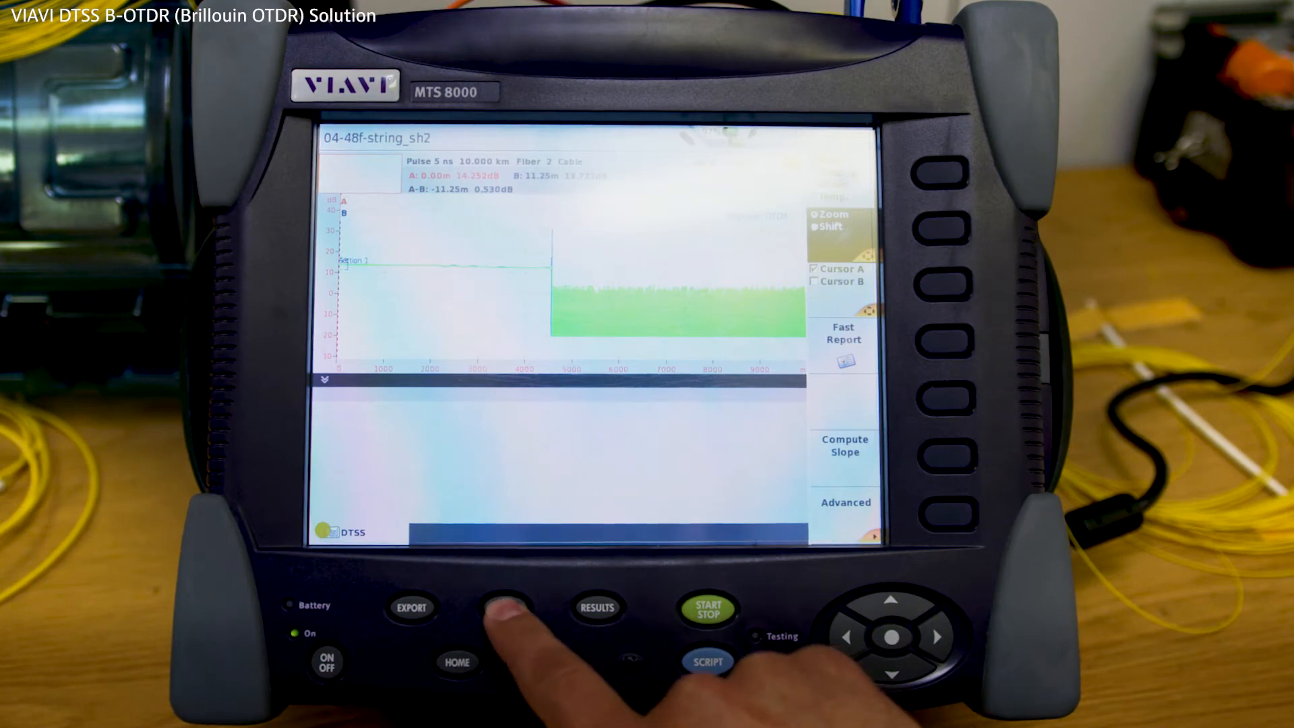
# Return to the saved traces and load 05-48f-load2 with its configuration.
pyautogui.click(503, 608)
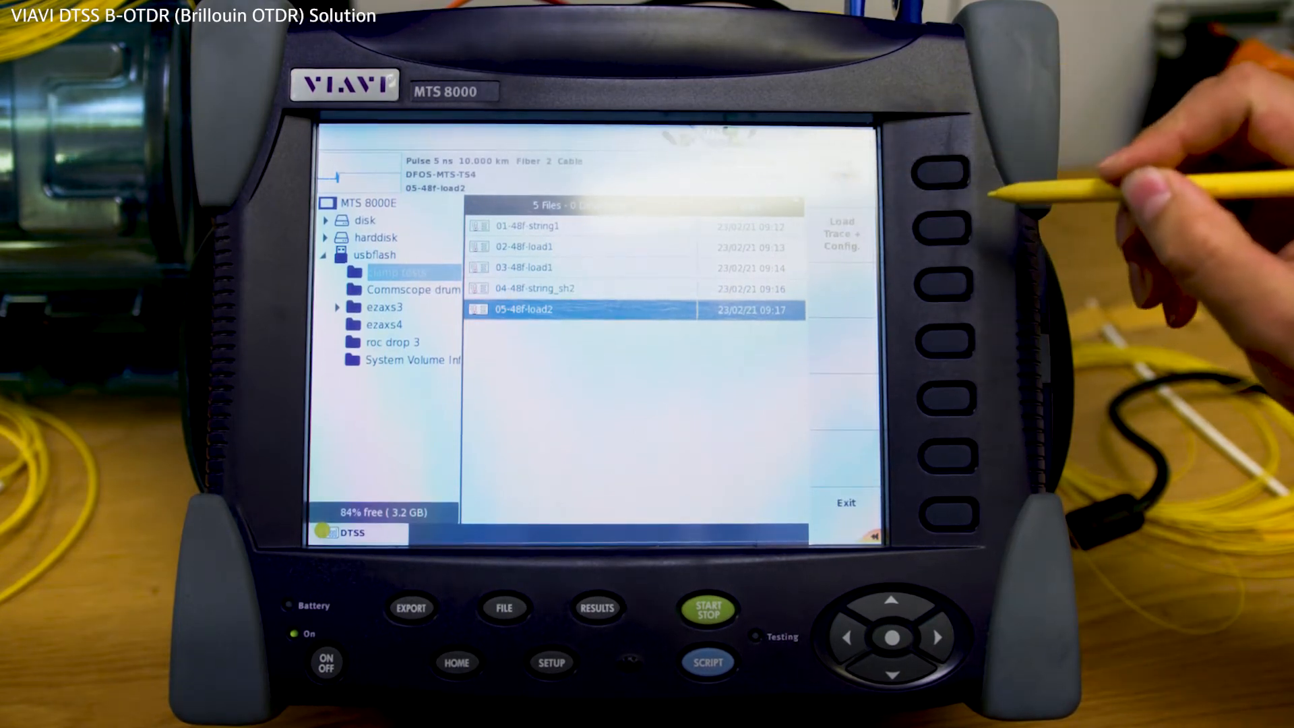
pyautogui.click(841, 234)
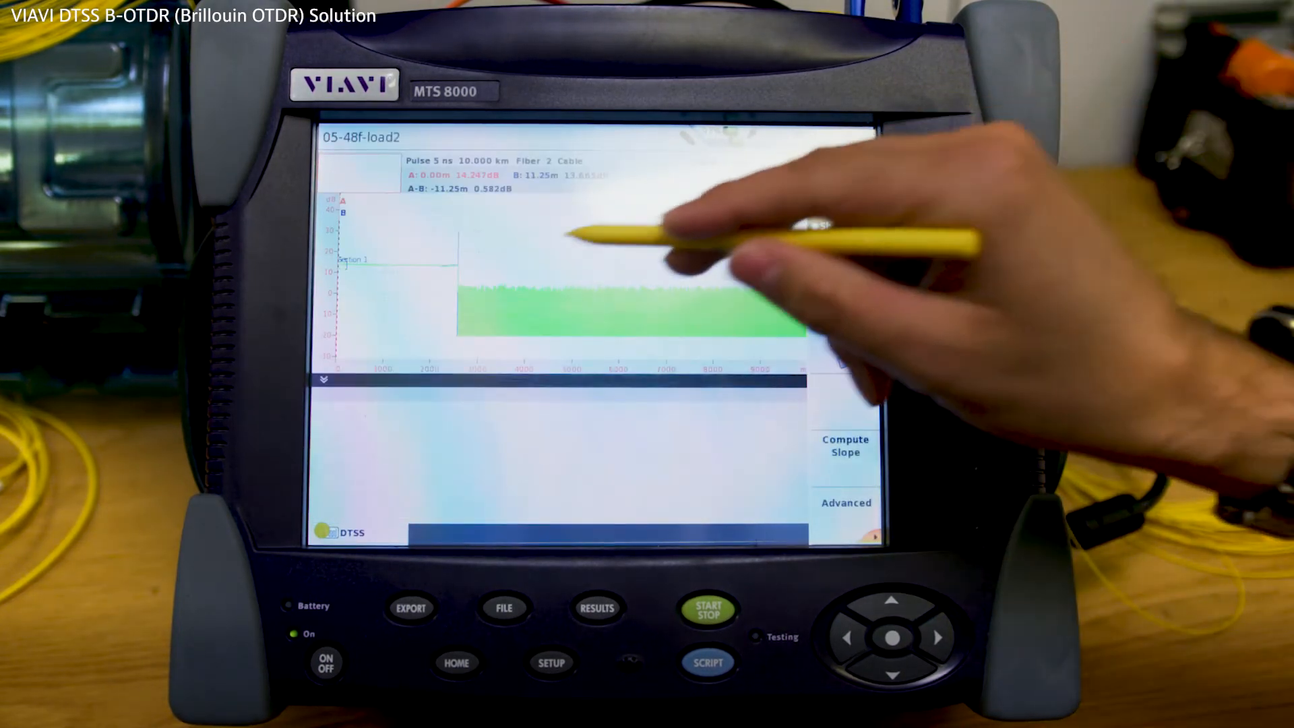